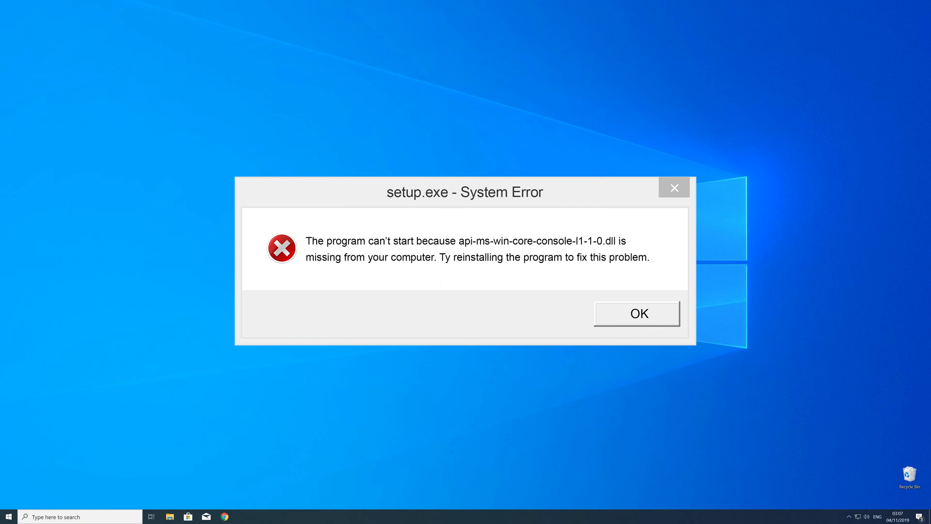
Step: Dismiss the setup.exe System Error about the missing api-ms-win-core-console DLL with OK
click(636, 313)
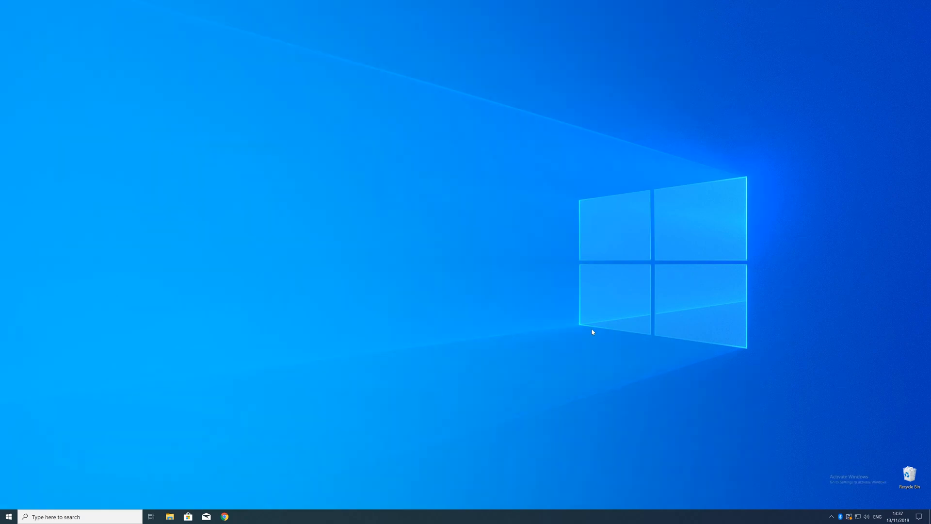
right_click(8, 516)
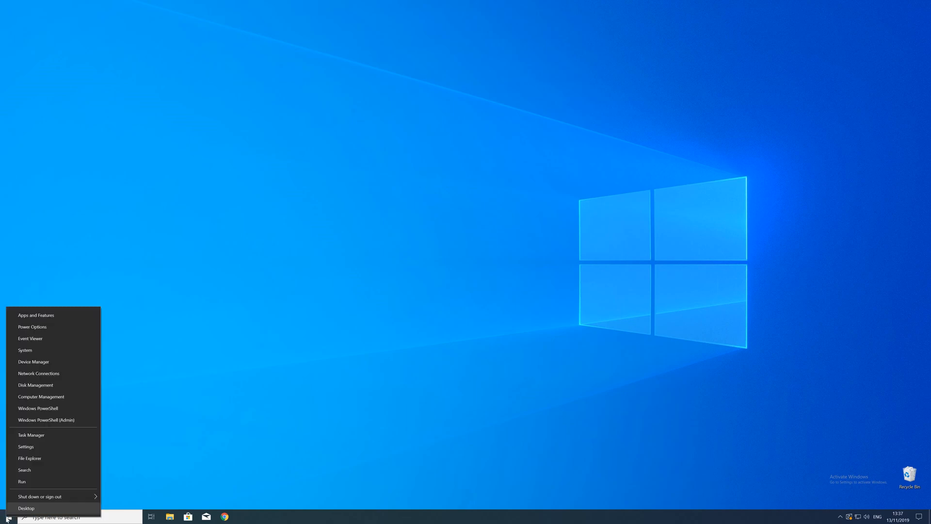
mouse_move(25, 350)
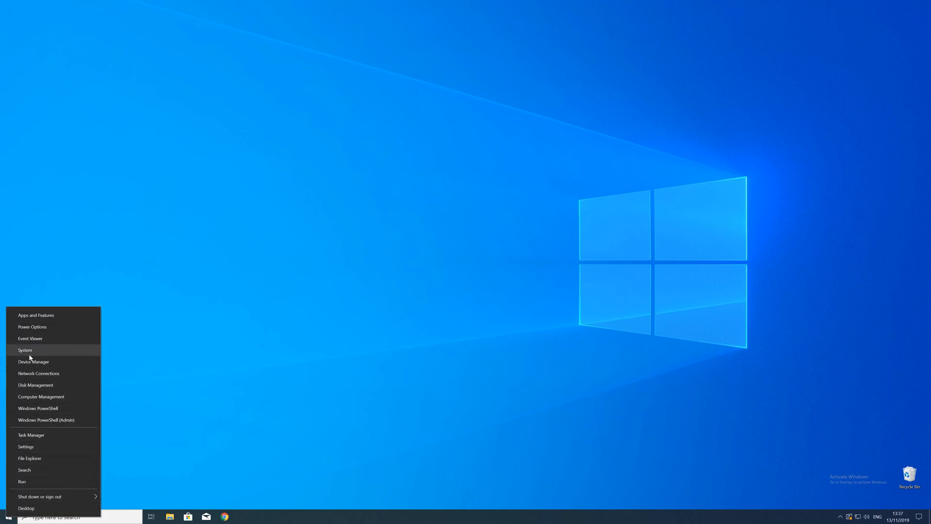
click(25, 350)
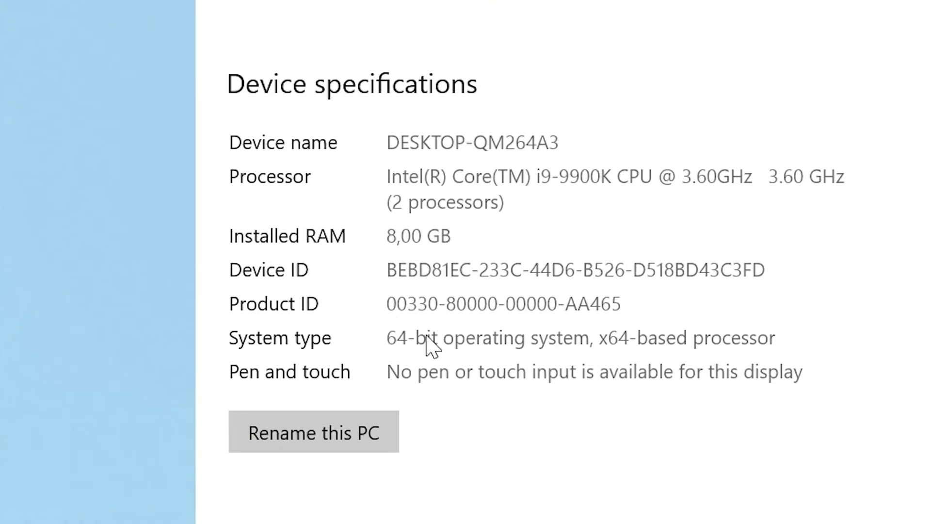
mouse_move(346, 341)
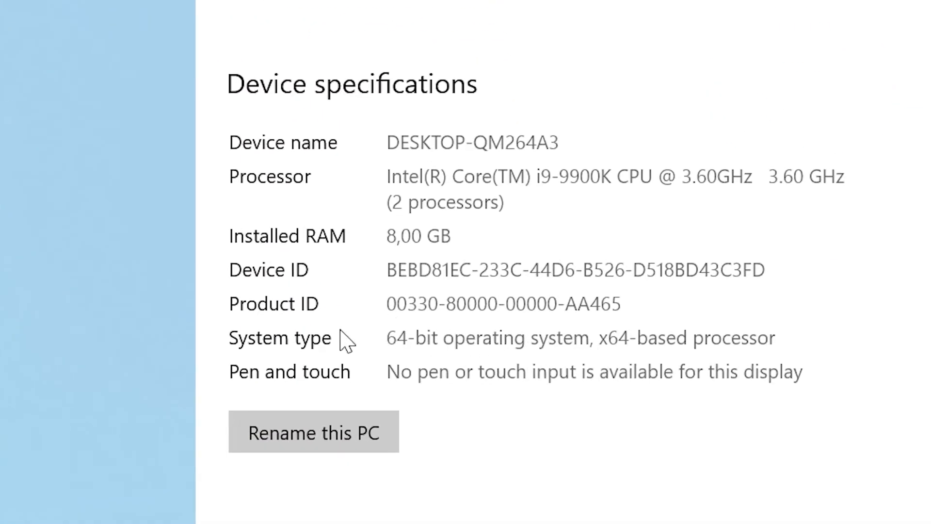
mouse_move(321, 350)
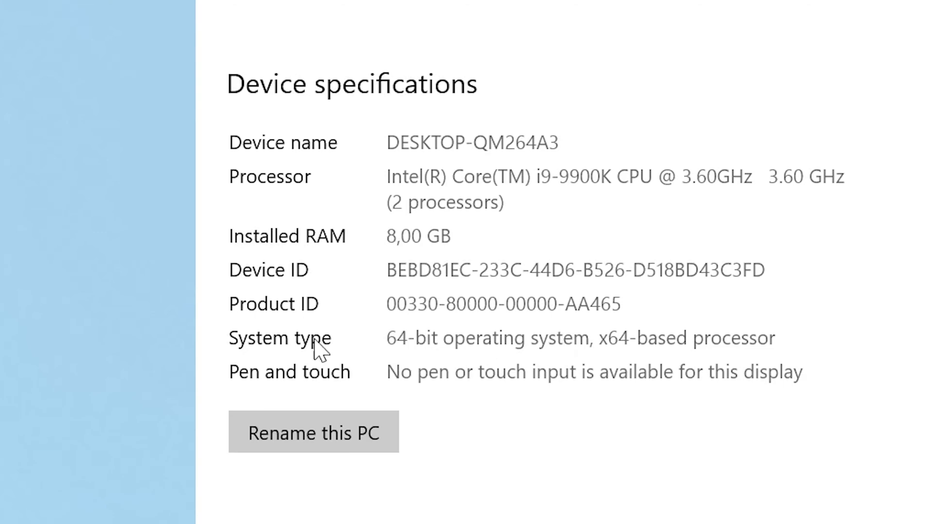
mouse_move(319, 351)
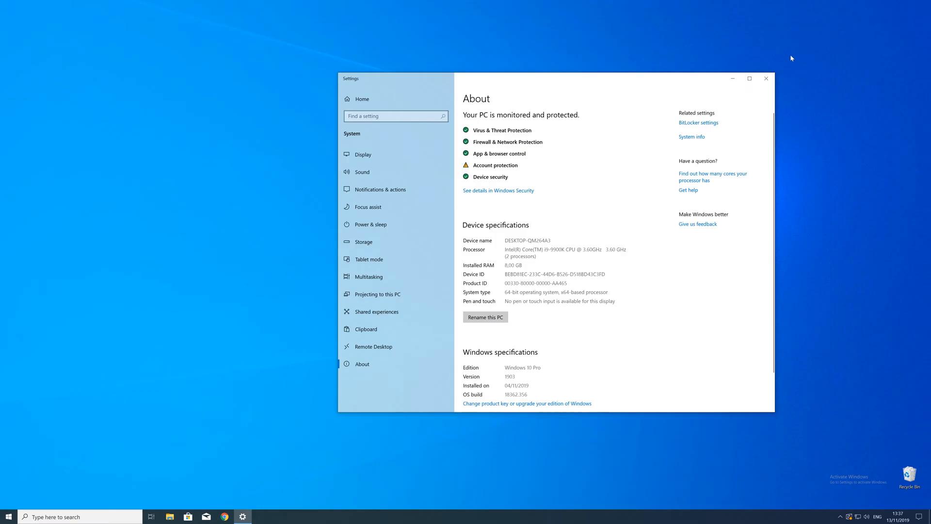
click(765, 77)
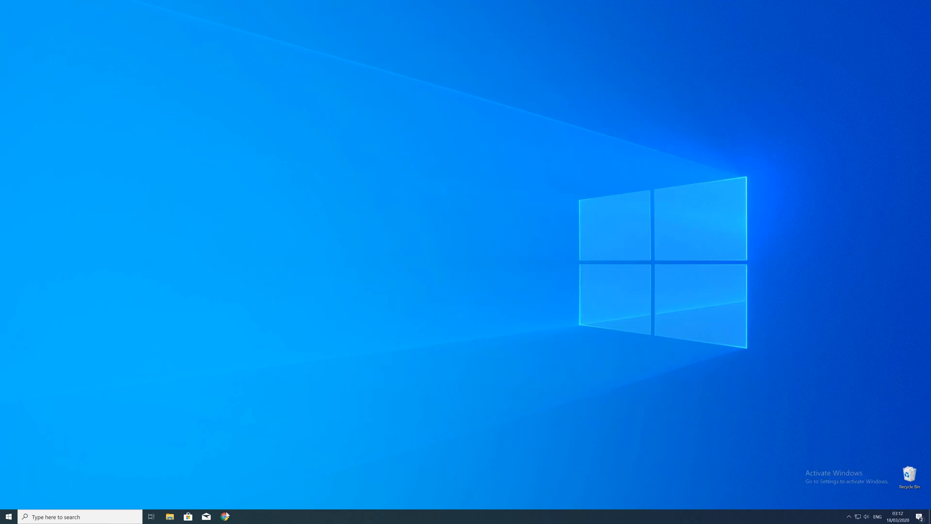
Step: In Chrome, reach the Installation Instructions and download the api-ms-win-core-console-l1-1-0.dll zip packages
click(224, 515)
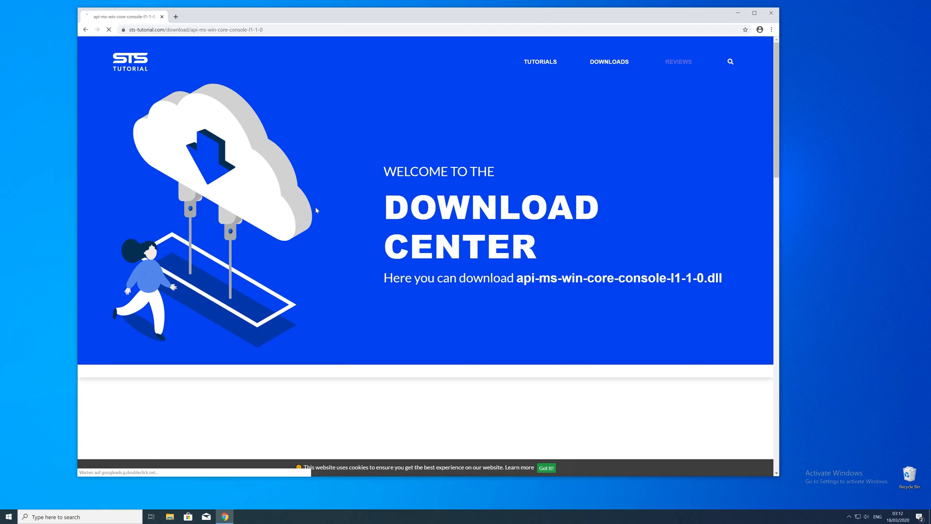
scroll(down, 3)
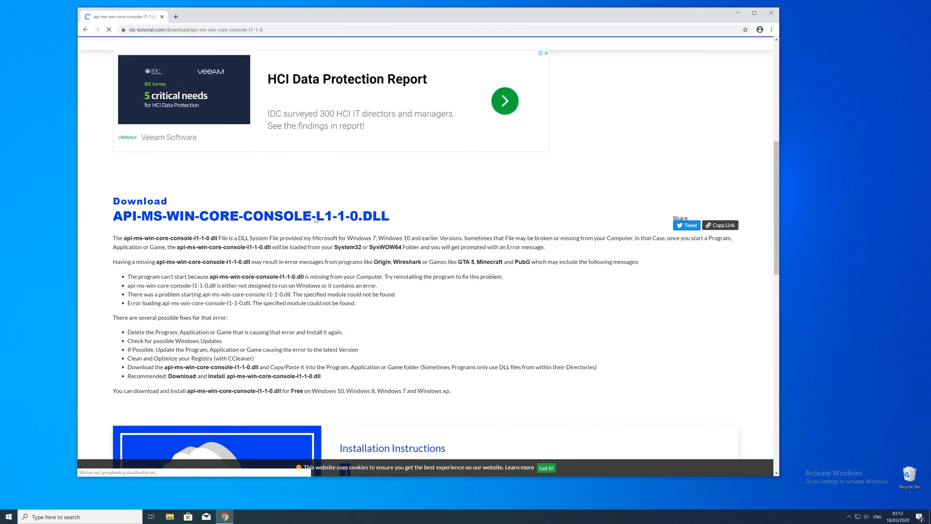
scroll(down, 3)
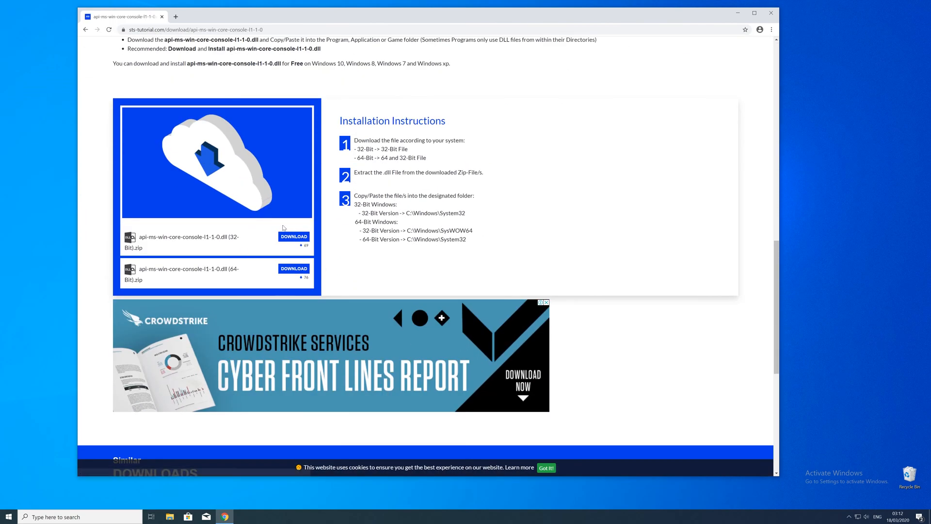
mouse_move(293, 268)
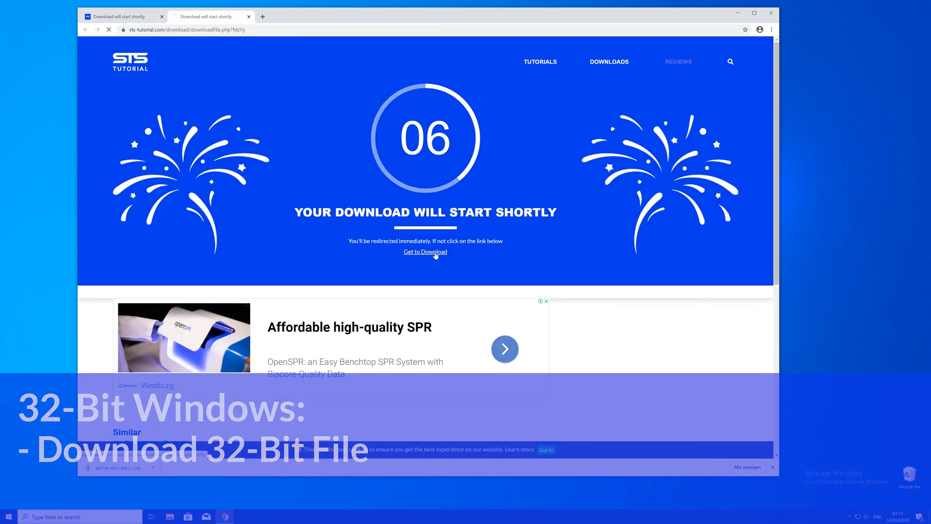
click(425, 251)
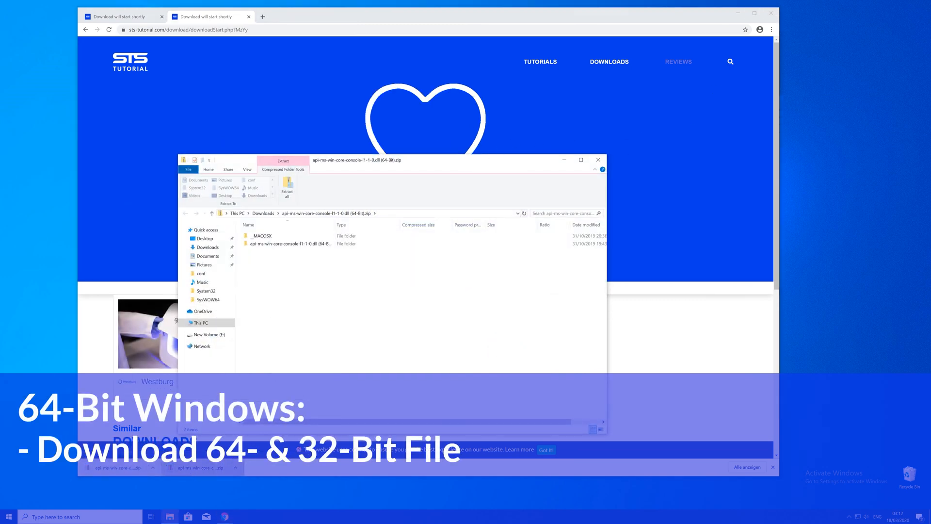
Step: Show the DLL inside the downloaded 32-bit package and start a new Explorer window at This PC
click(598, 160)
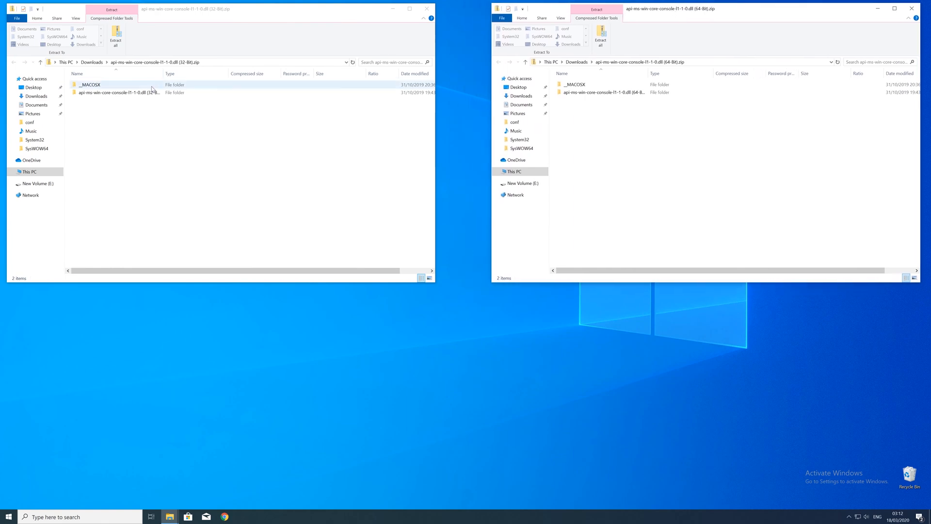
double_click(118, 98)
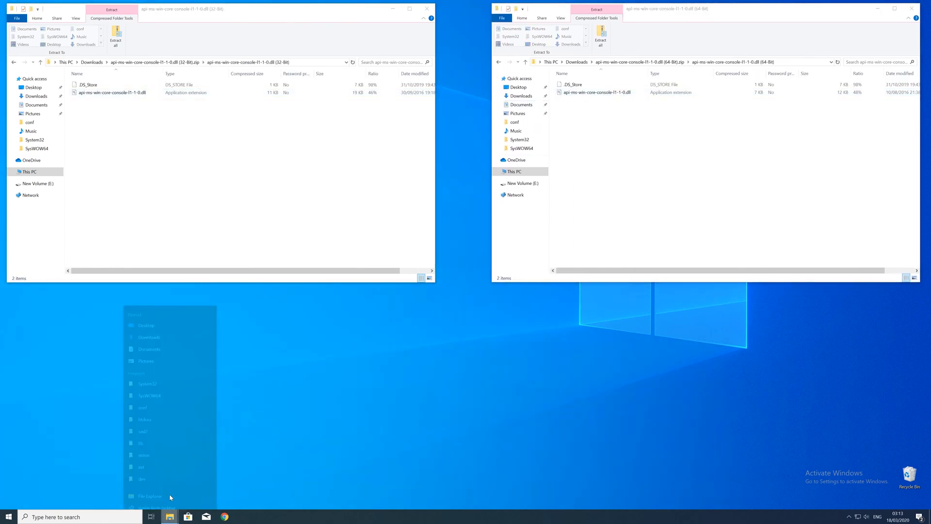
click(150, 496)
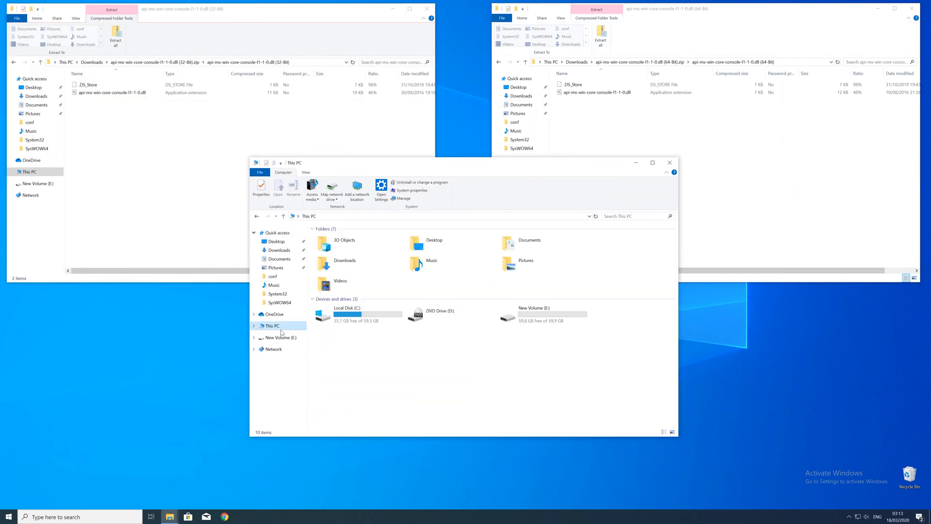
mouse_move(342, 326)
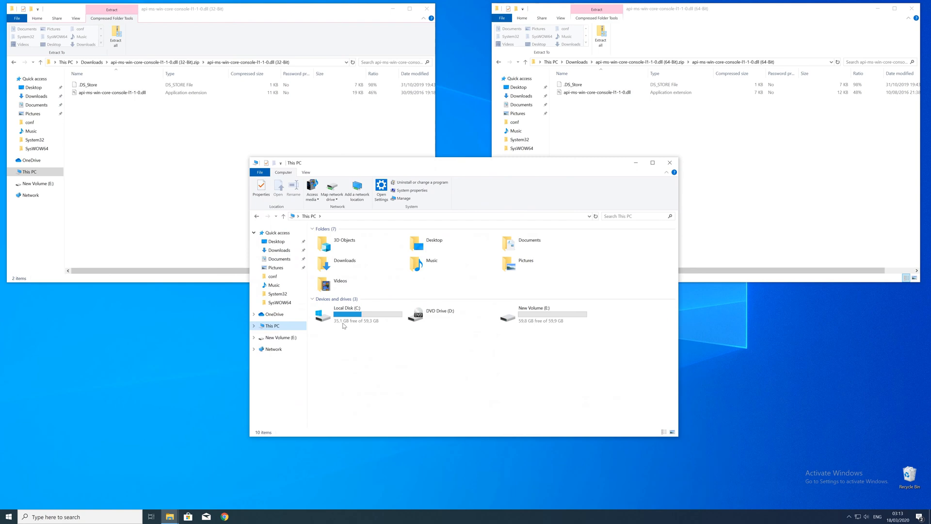
Step: Copy the 64-bit DLL into C:\Windows\System32, granting administrator permission
double_click(347, 314)
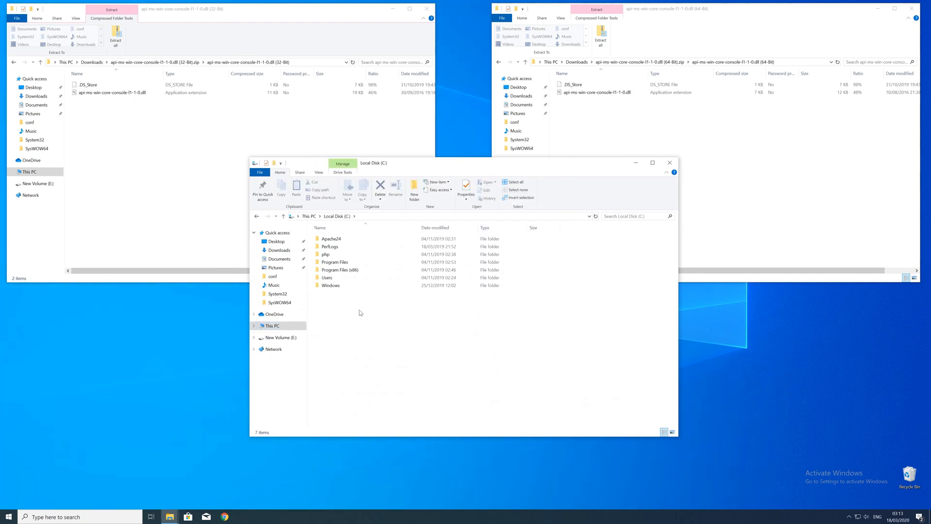
double_click(329, 285)
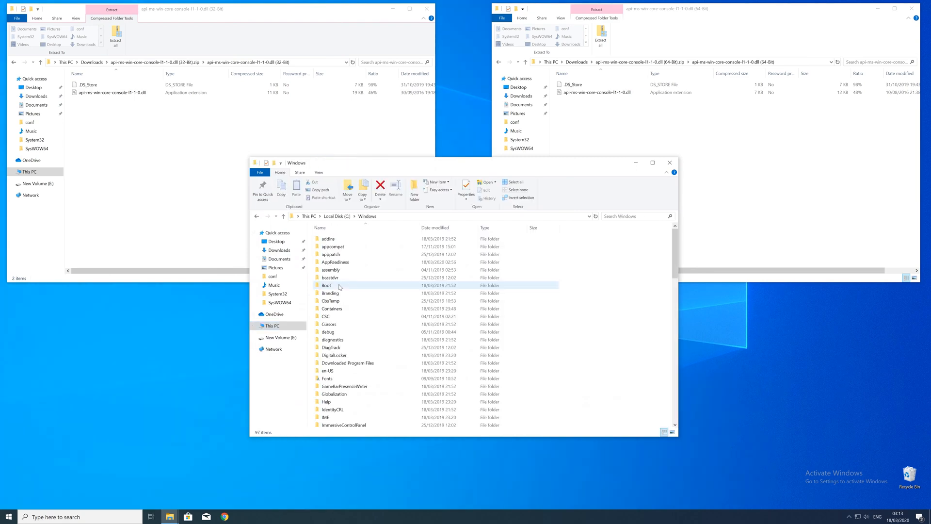
scroll(down, 3)
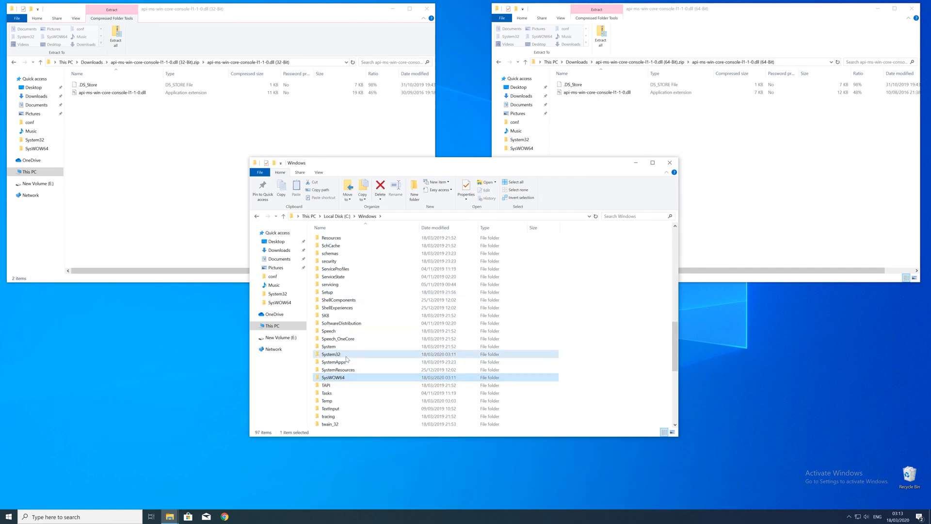
click(333, 353)
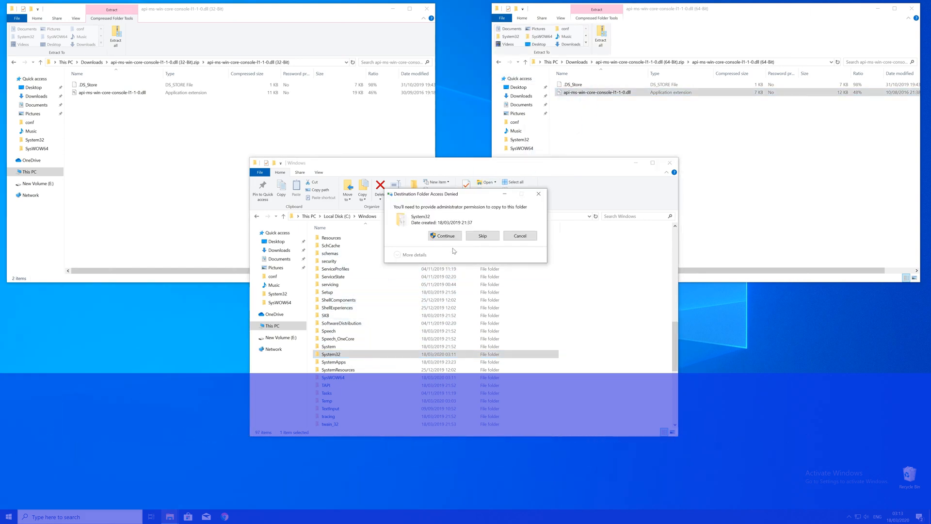
click(443, 236)
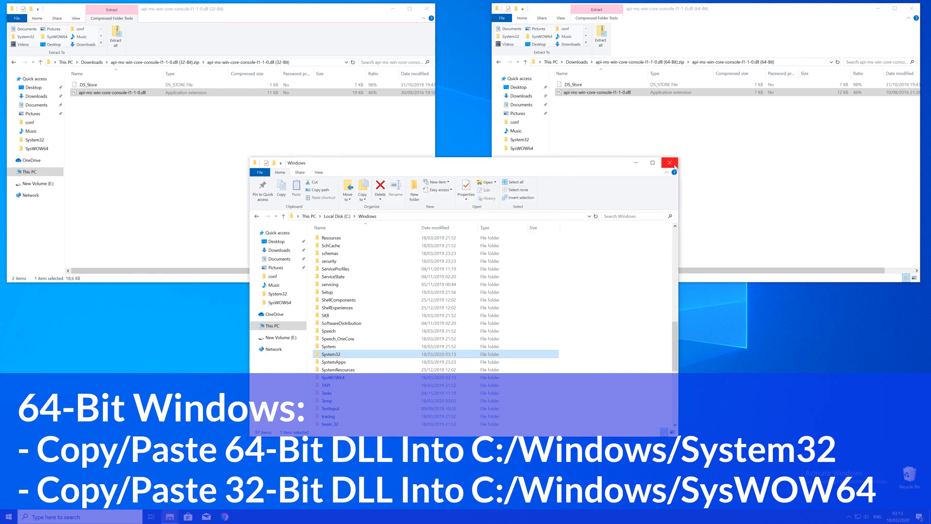
Step: Close the Windows folder and 64-bit package Explorer windows, leaving the desktop
click(669, 163)
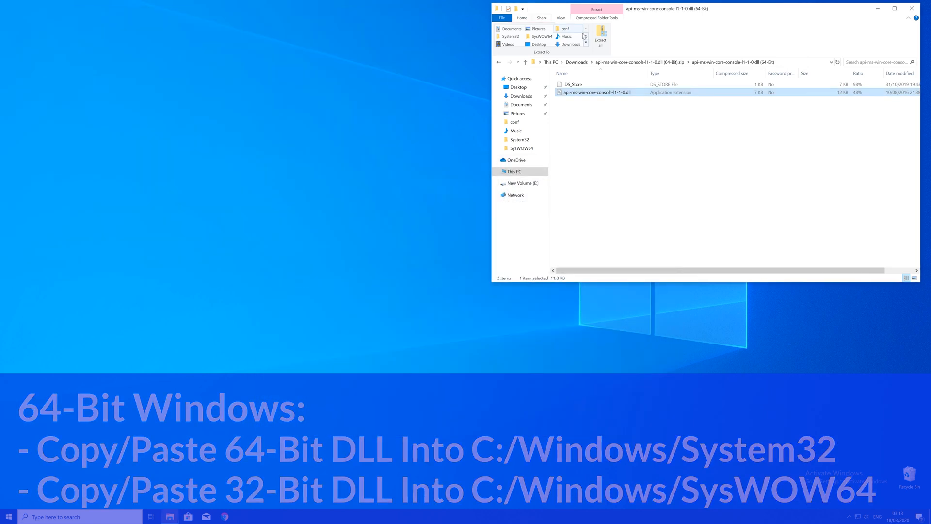
click(911, 9)
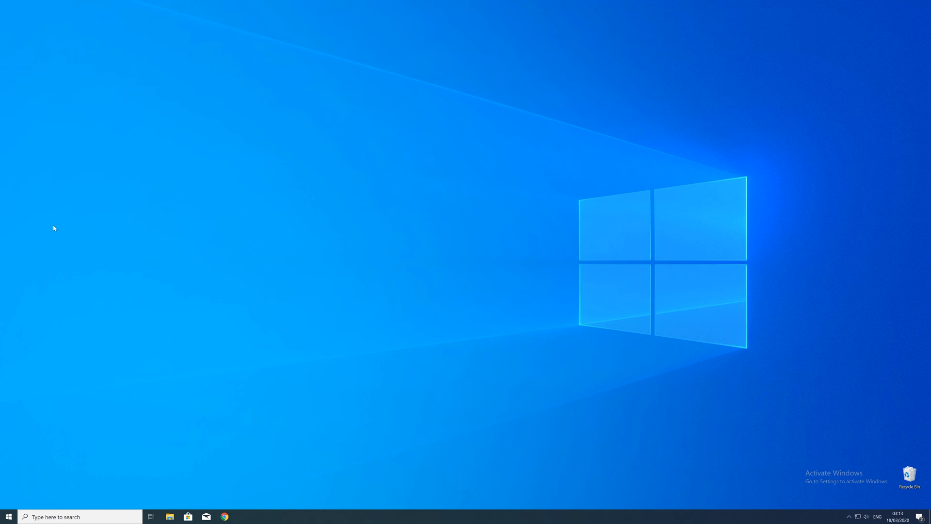